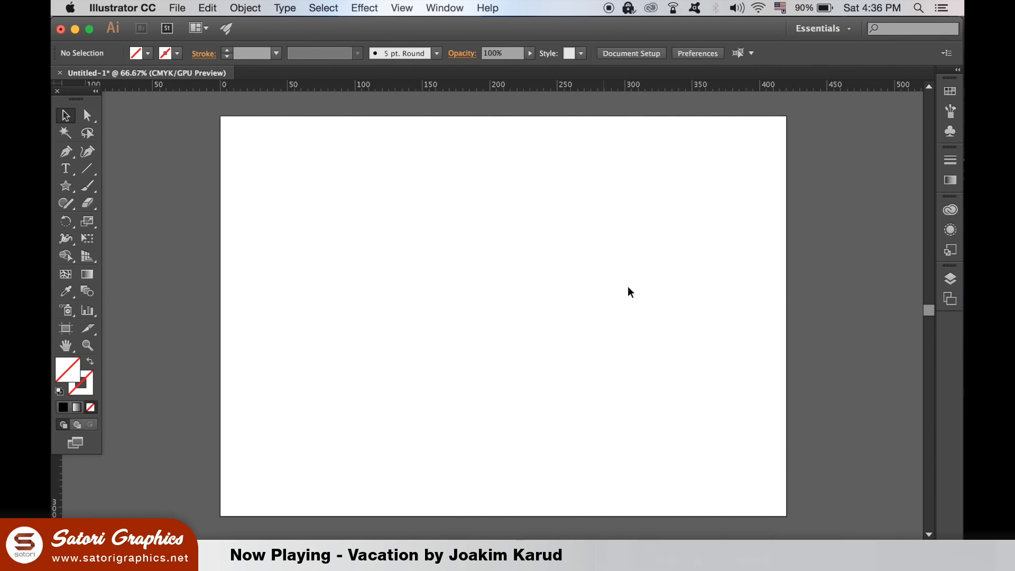
mouse_move(100, 160)
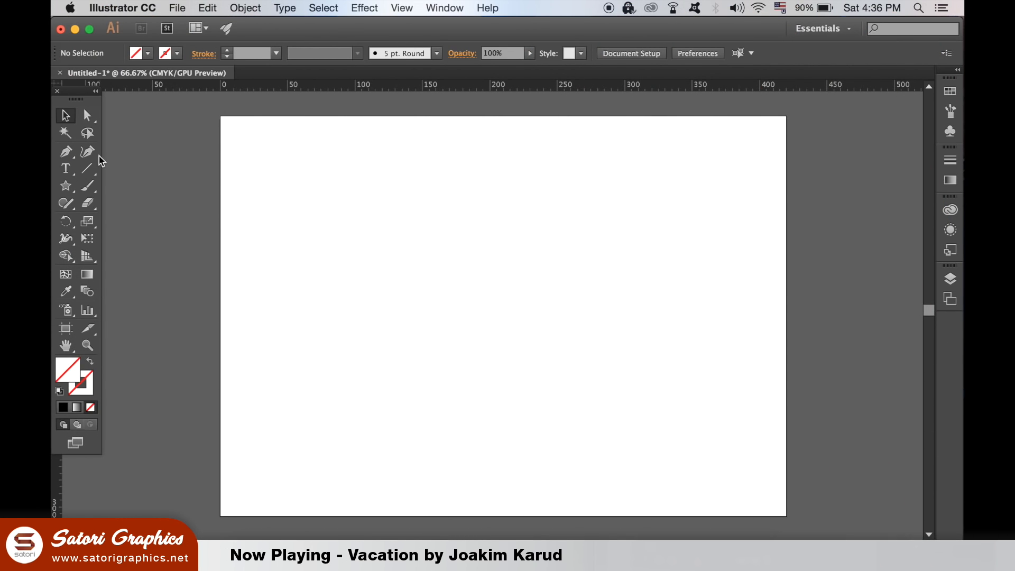
Create a black 3-sided polygon with the Polygon Tool and scale it up to about 80 mm wide.
click(66, 184)
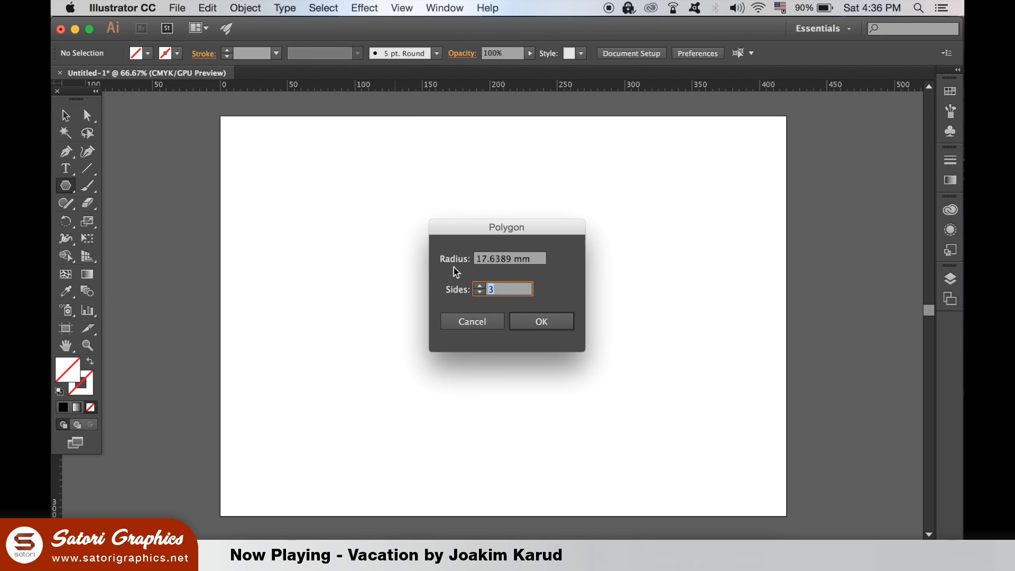
click(472, 322)
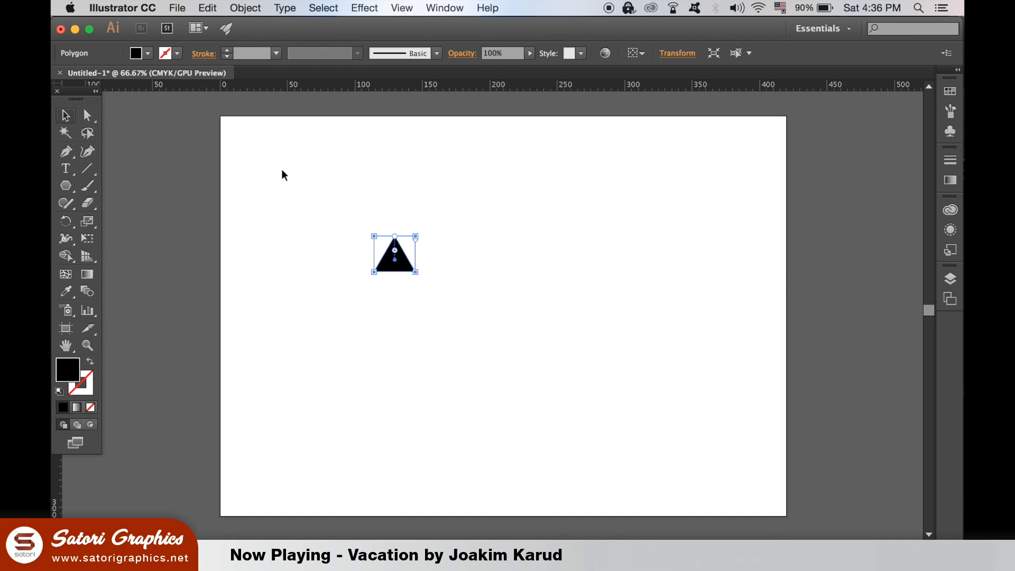
drag(373, 236, 518, 329)
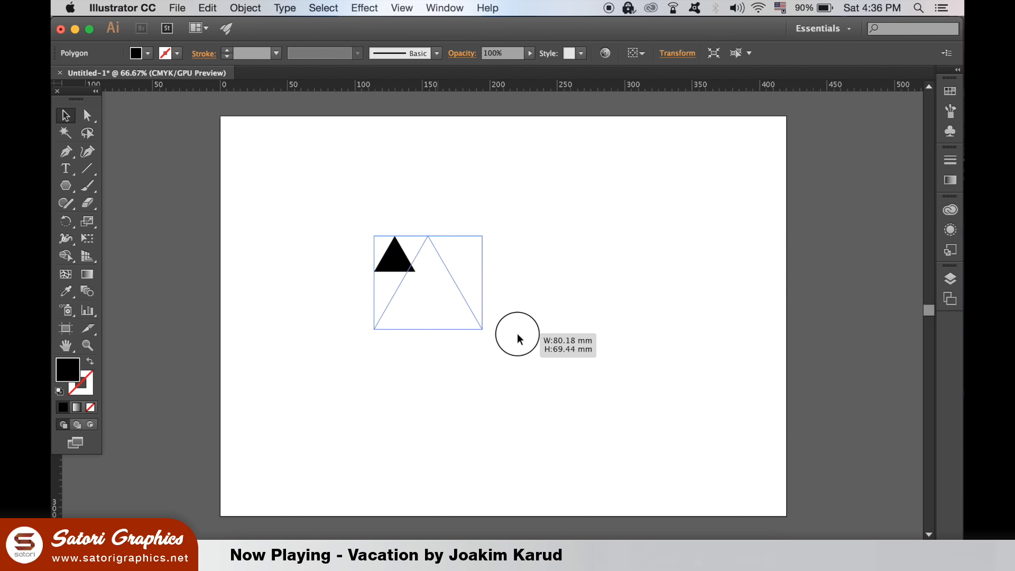
drag(518, 336, 508, 281)
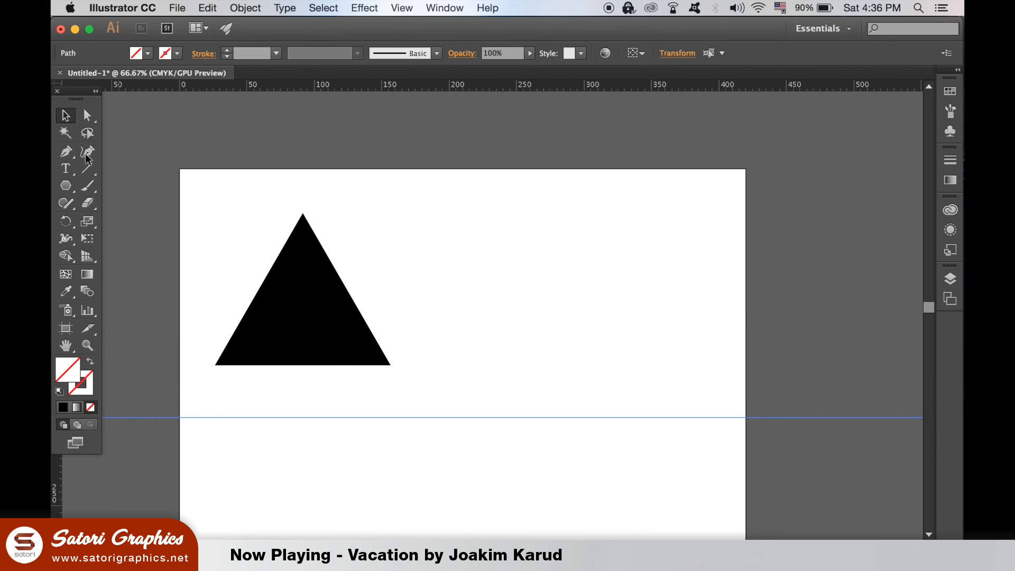
Trace a closed black twin-peaked mountain path along the guide with the Pen Tool.
click(66, 151)
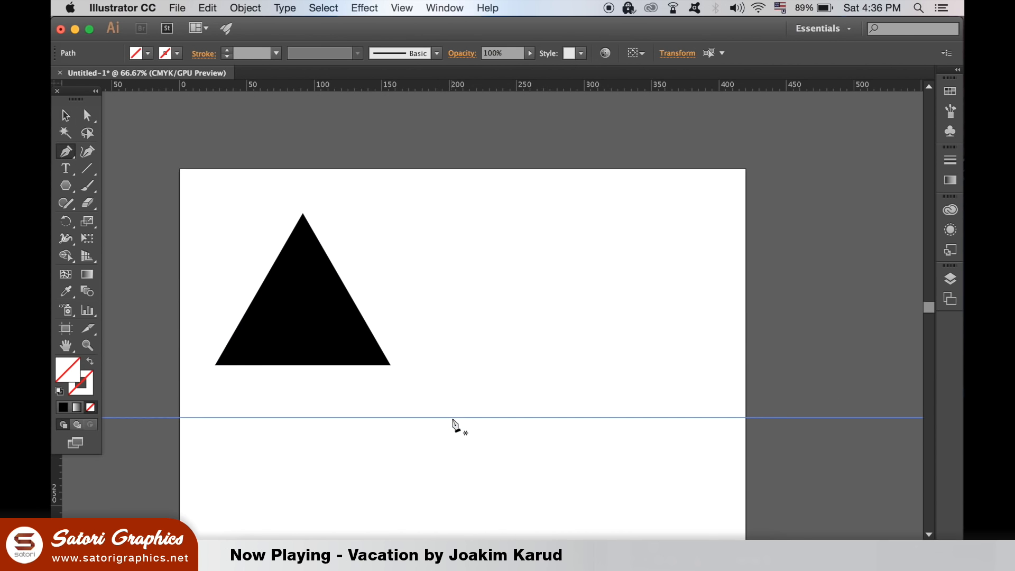
drag(452, 418, 489, 369)
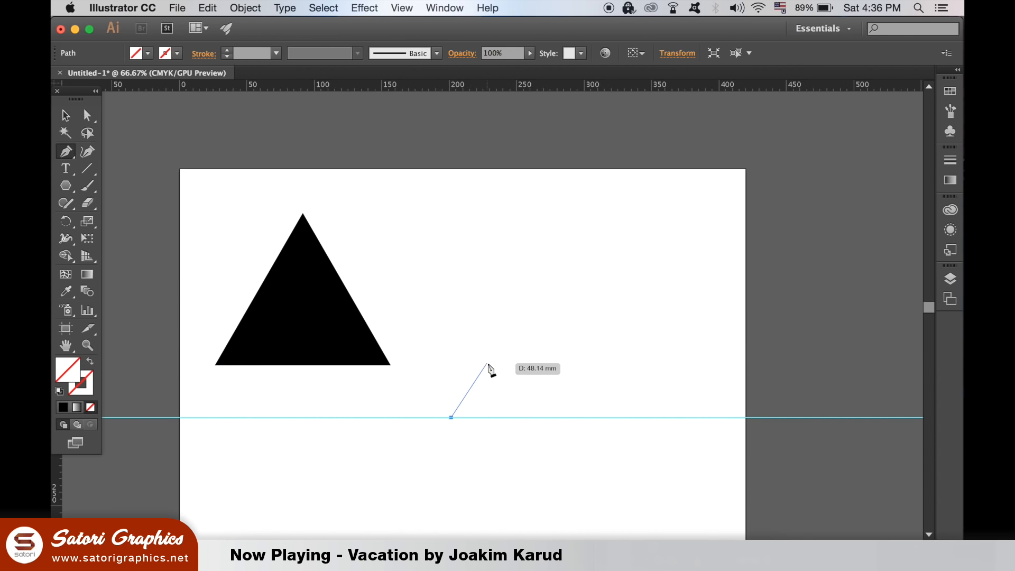
click(493, 354)
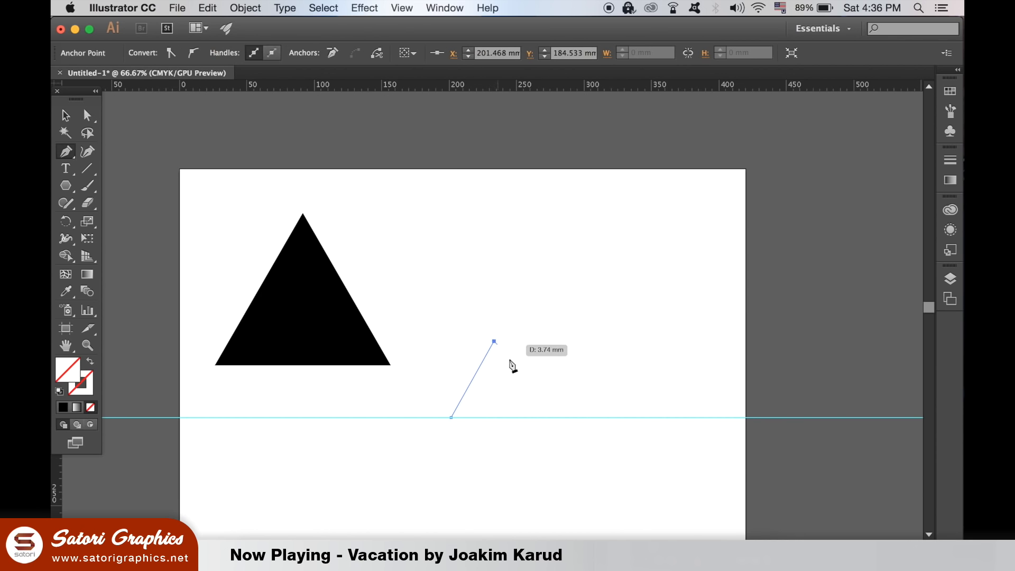
click(515, 367)
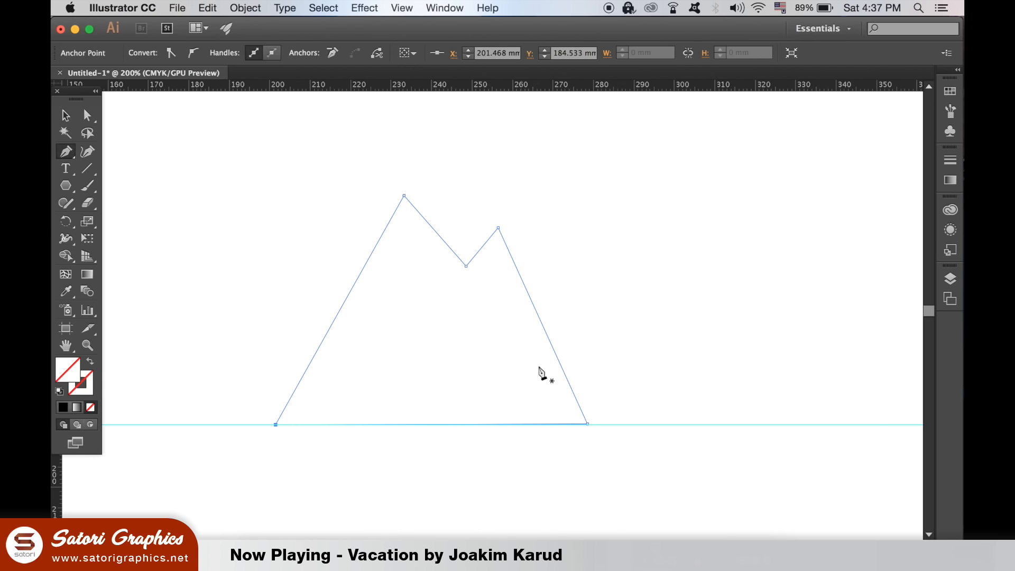
click(66, 115)
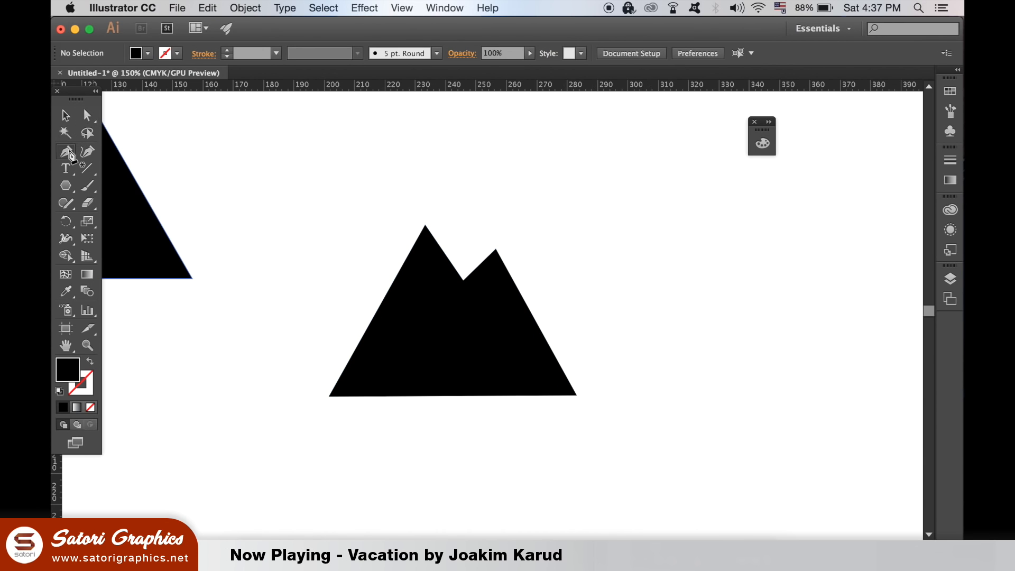
mouse_move(90, 364)
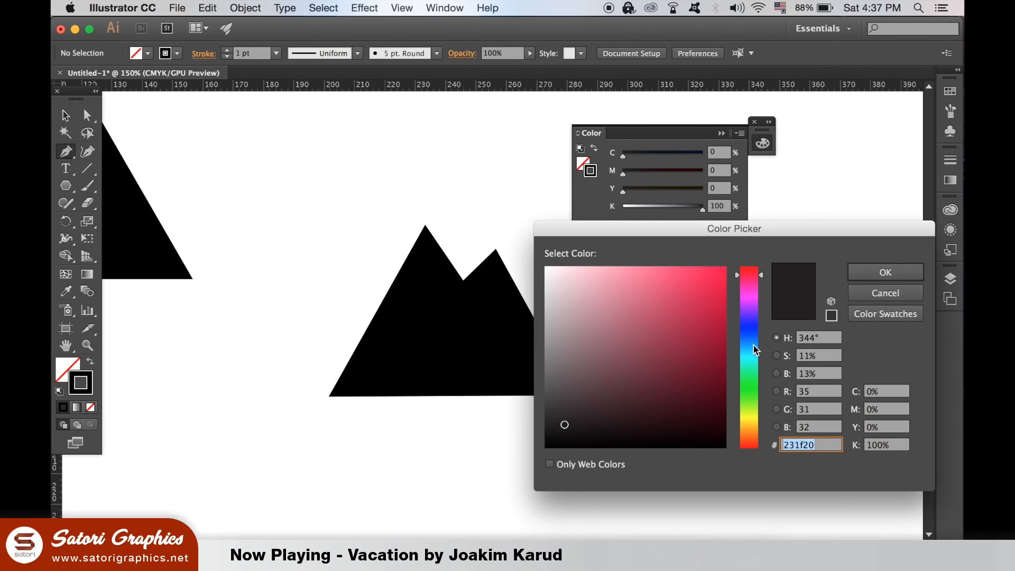
Confirm the snow-cap colour and bring up the Pathfinder panel for the Minus Front cut.
click(885, 272)
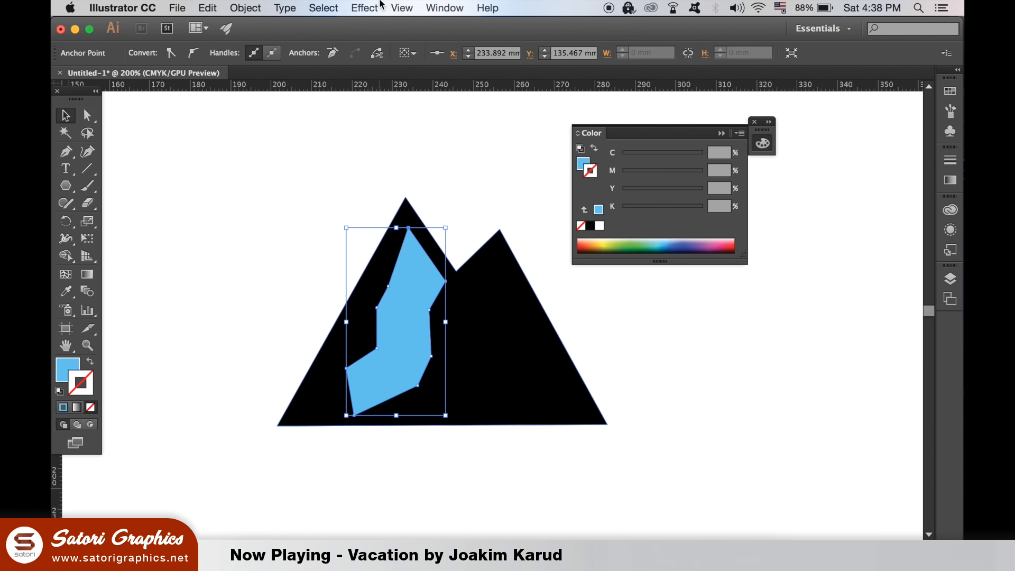
click(444, 8)
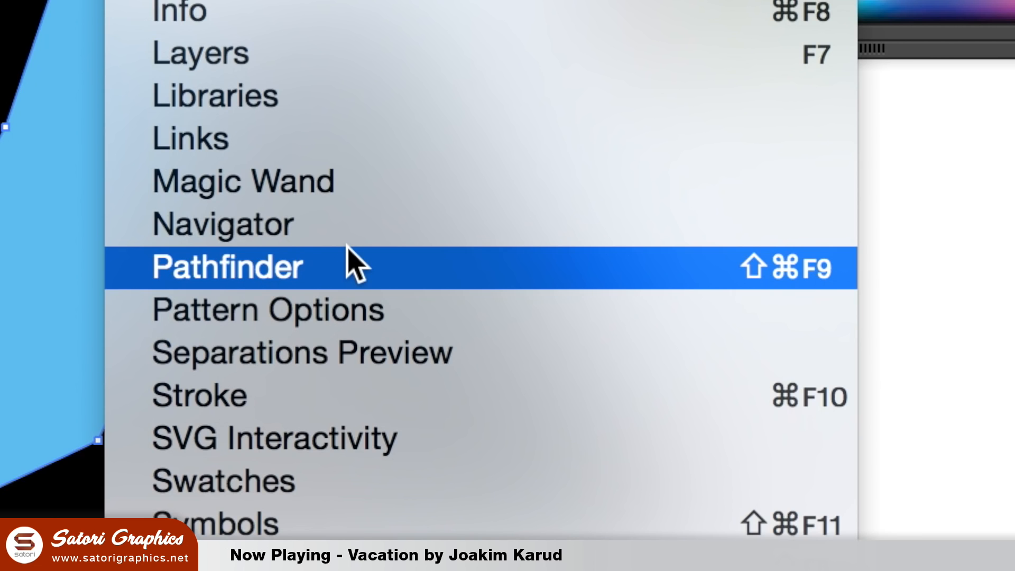
click(227, 266)
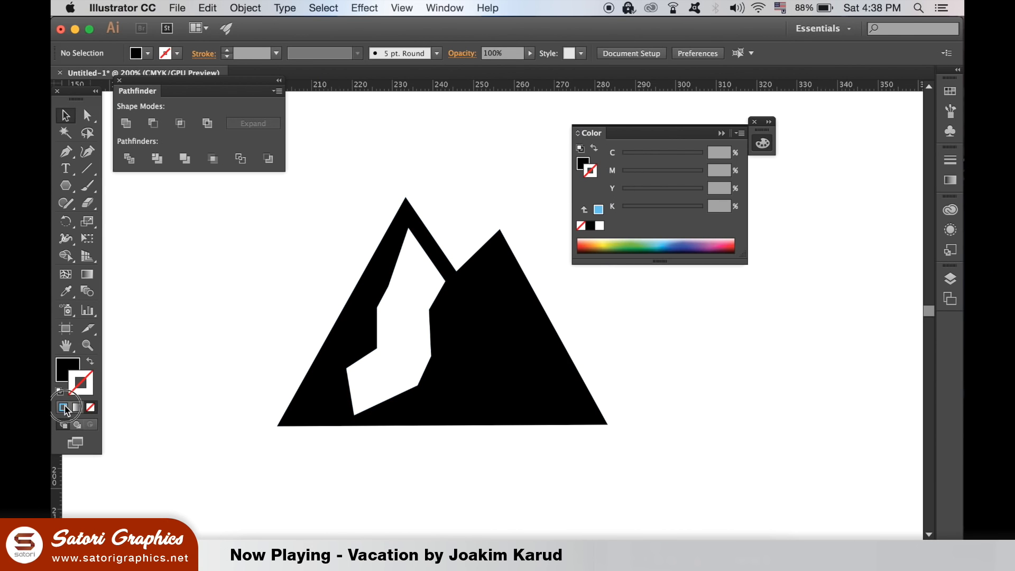
Turn the mountain white, guide it to the triangle's base and knock it out with Pathfinder.
click(63, 407)
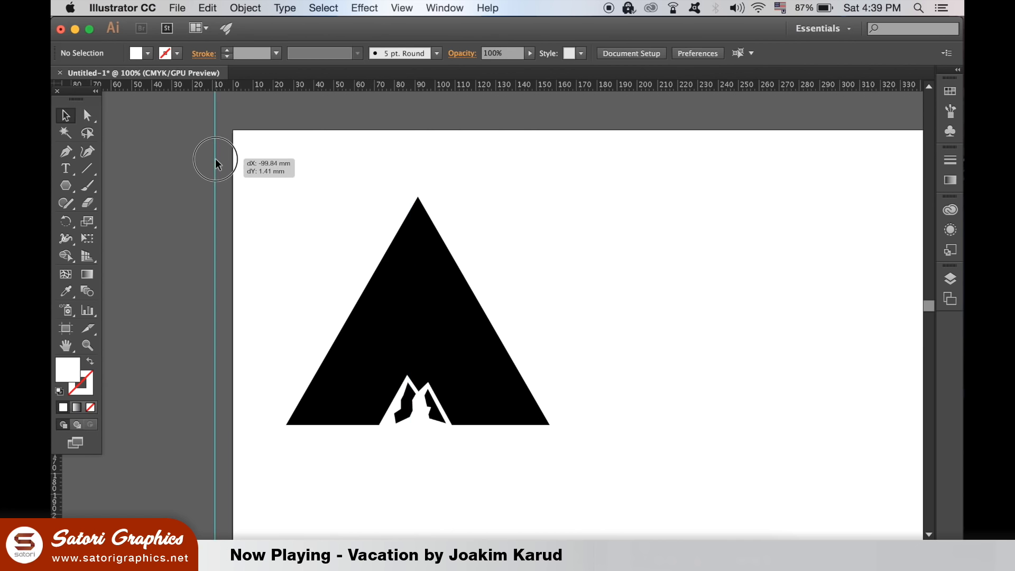
click(418, 427)
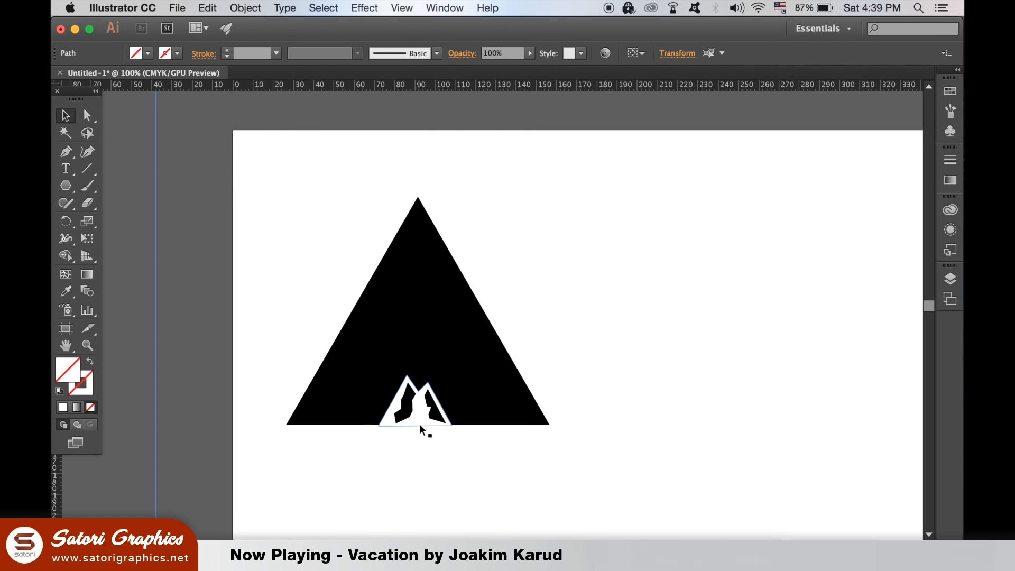
click(444, 8)
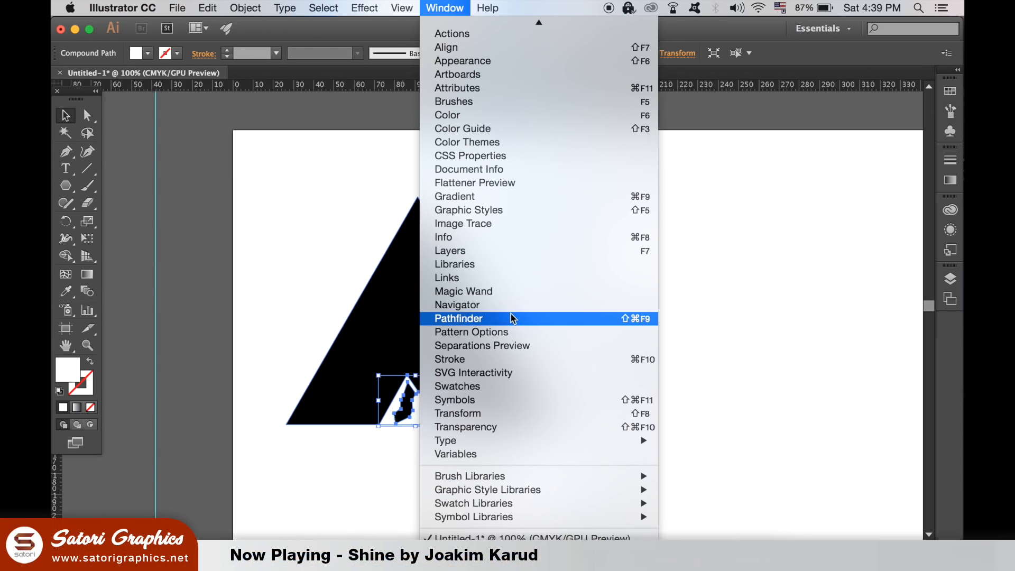
click(458, 319)
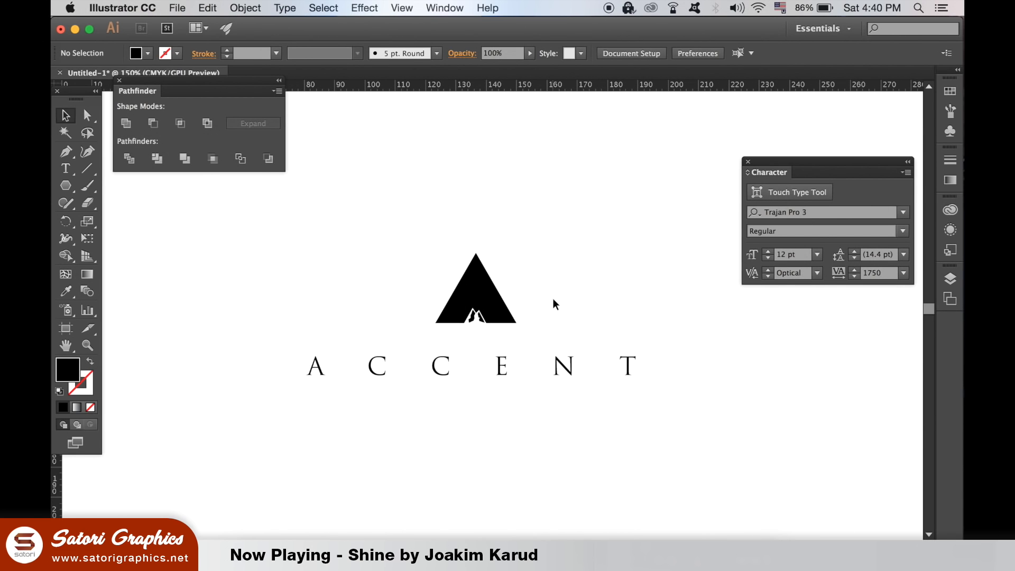
mouse_move(497, 304)
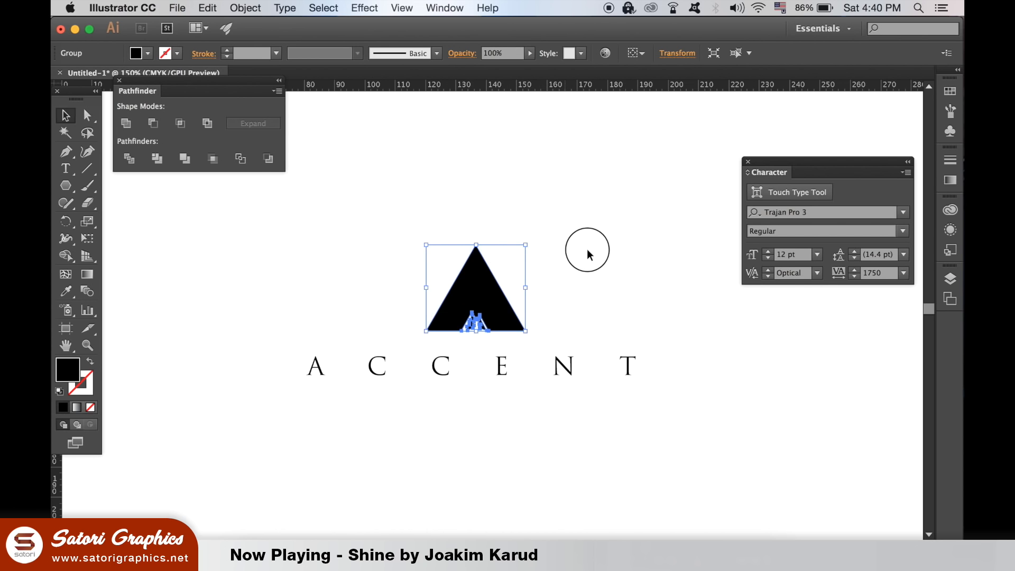
Create a black 5-pointed star left of the logo with the Star Tool and enlarge it.
click(66, 185)
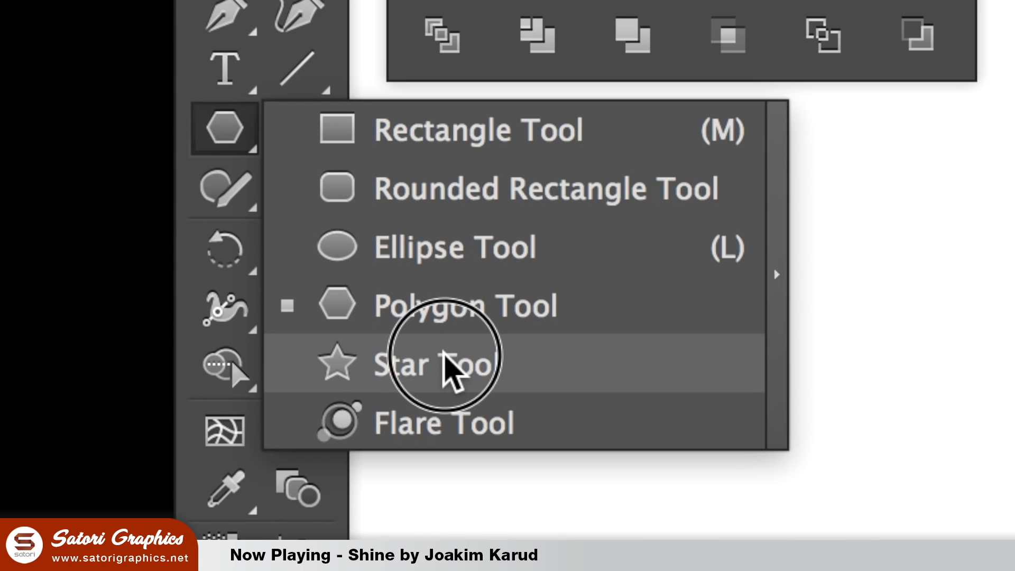
click(445, 368)
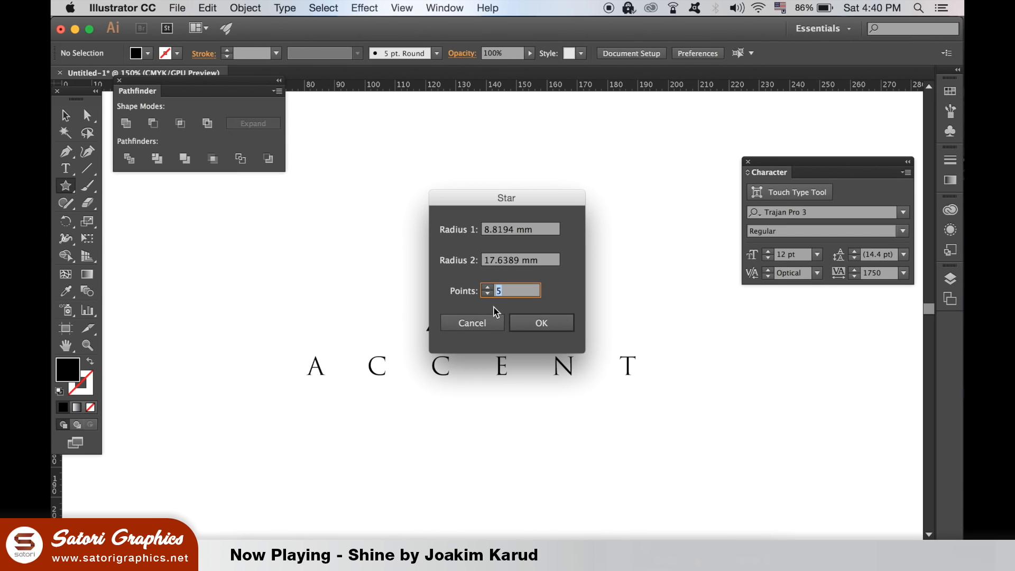
click(541, 322)
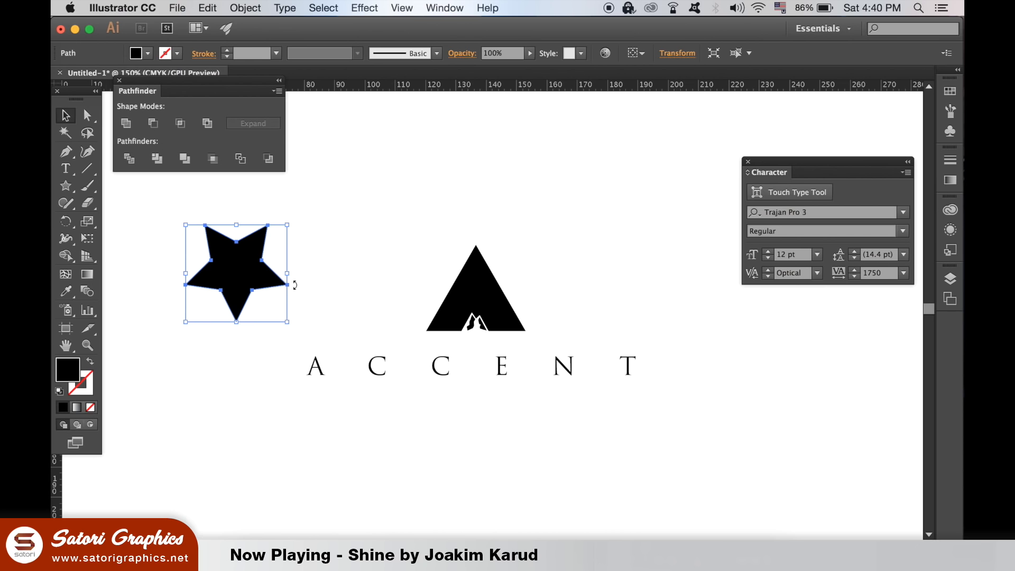
drag(292, 285, 252, 350)
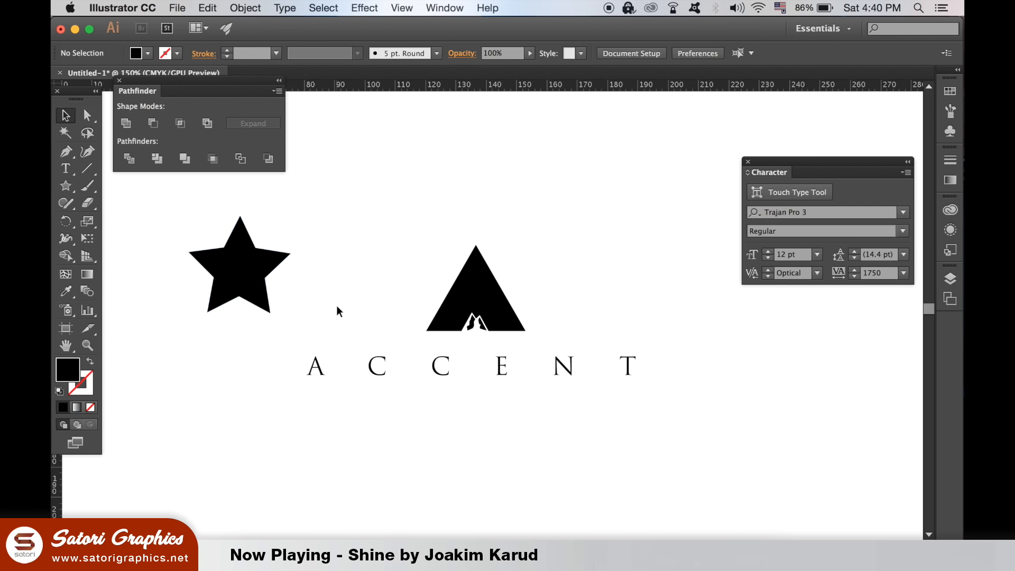
Ungroup the artwork and move the star inside the grey triangle, ready for the ACCENTERA caption.
click(245, 7)
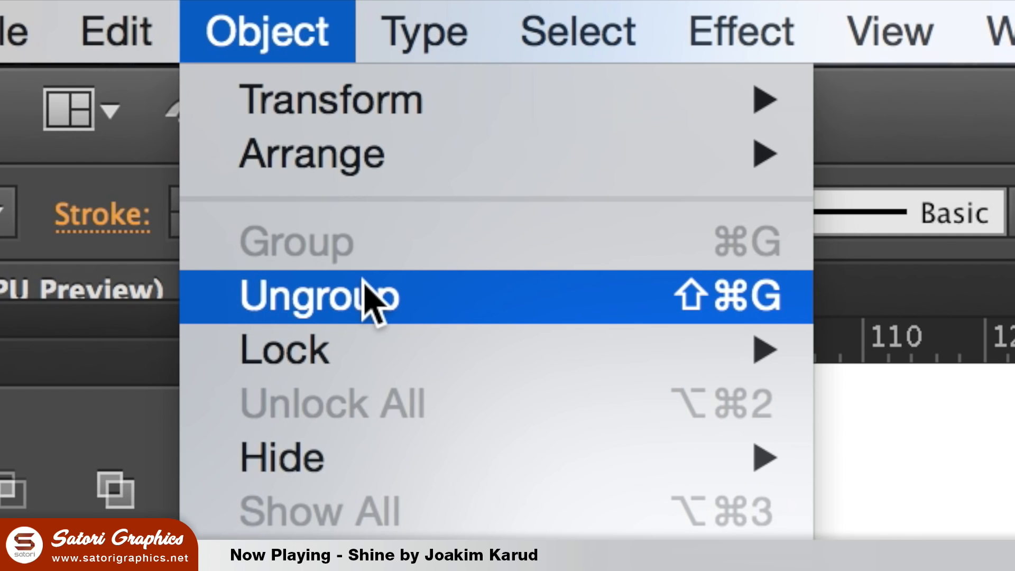
click(328, 298)
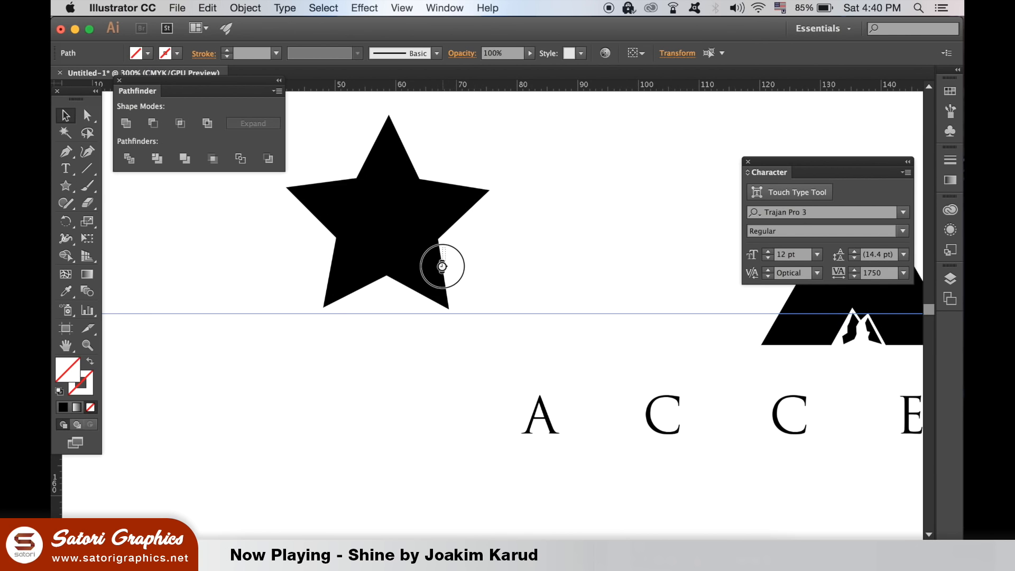
click(440, 266)
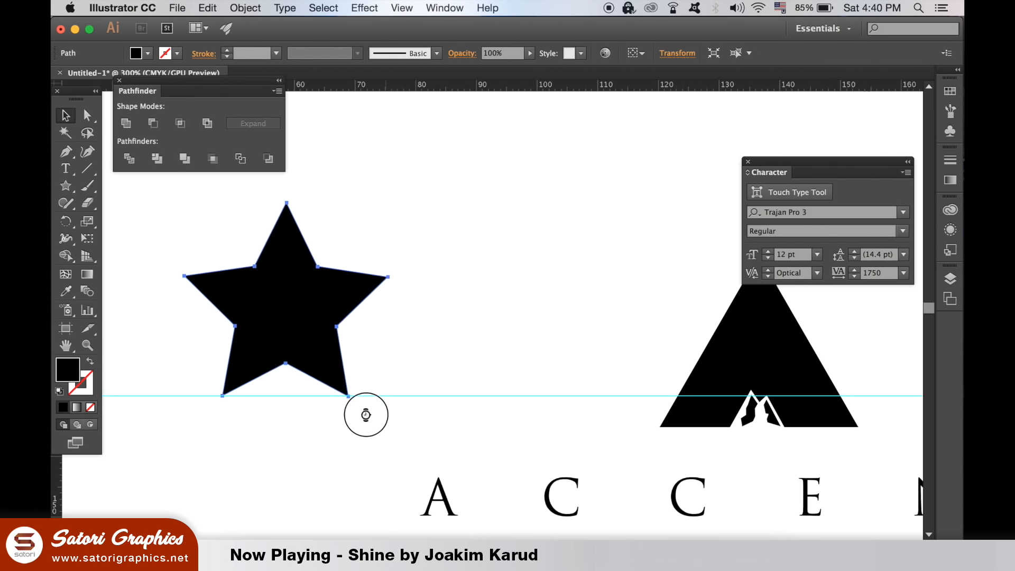
drag(284, 298, 750, 342)
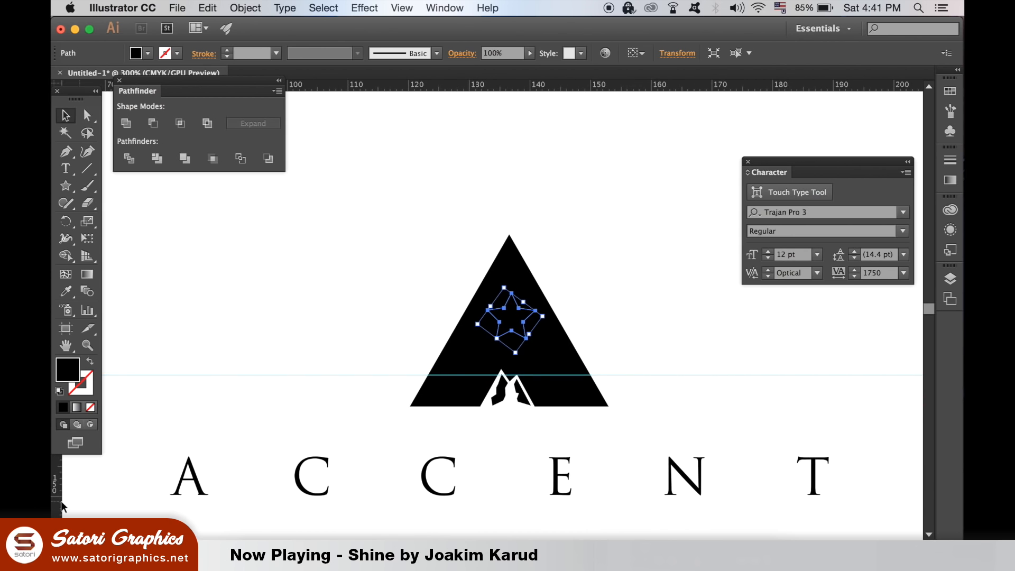
scroll(down, 3)
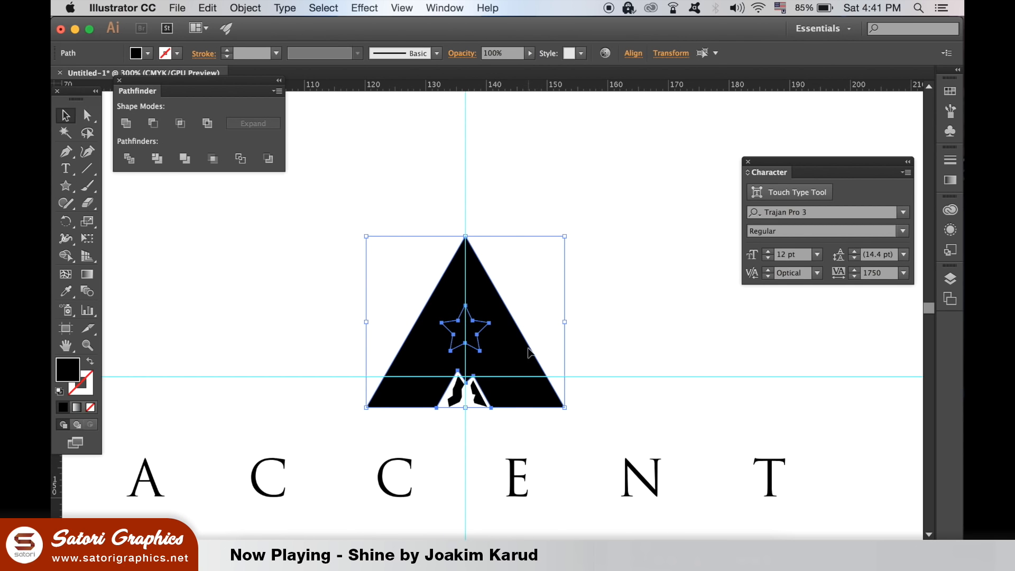
click(264, 287)
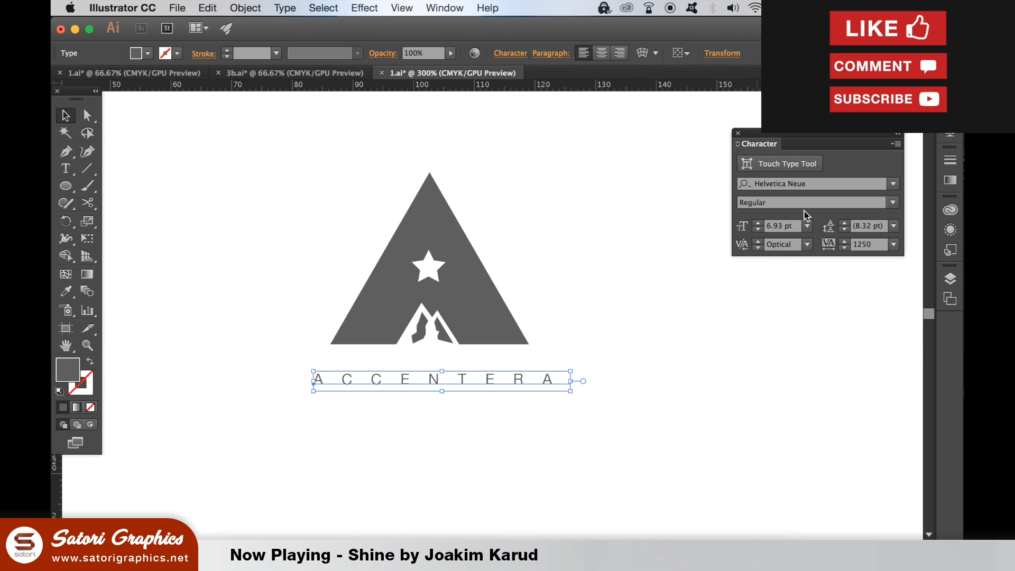
Set the ACCENTERA wordmark to Thin weight, then make the letters ERA Bold.
click(892, 202)
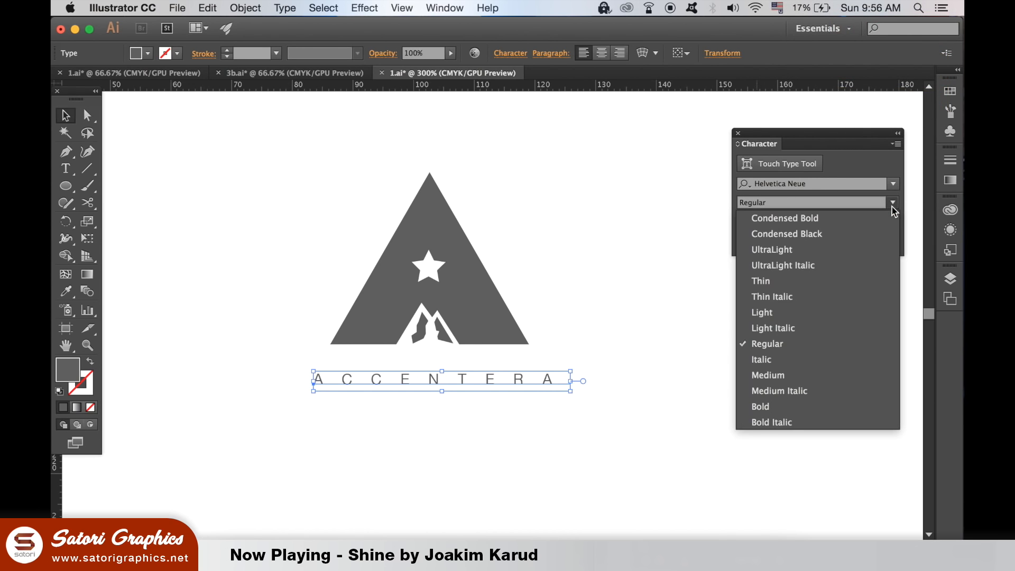
click(761, 281)
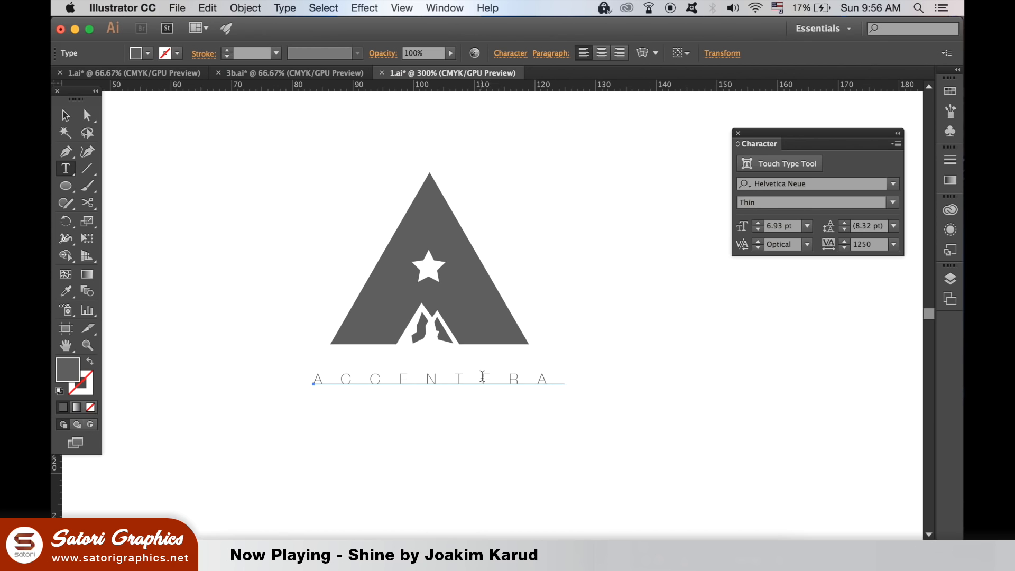
click(892, 202)
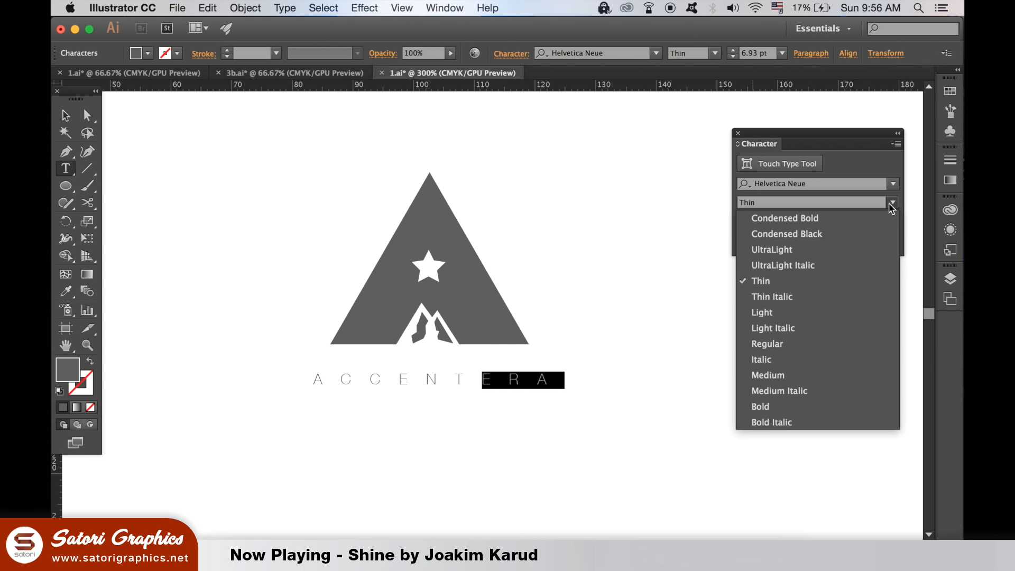
click(759, 406)
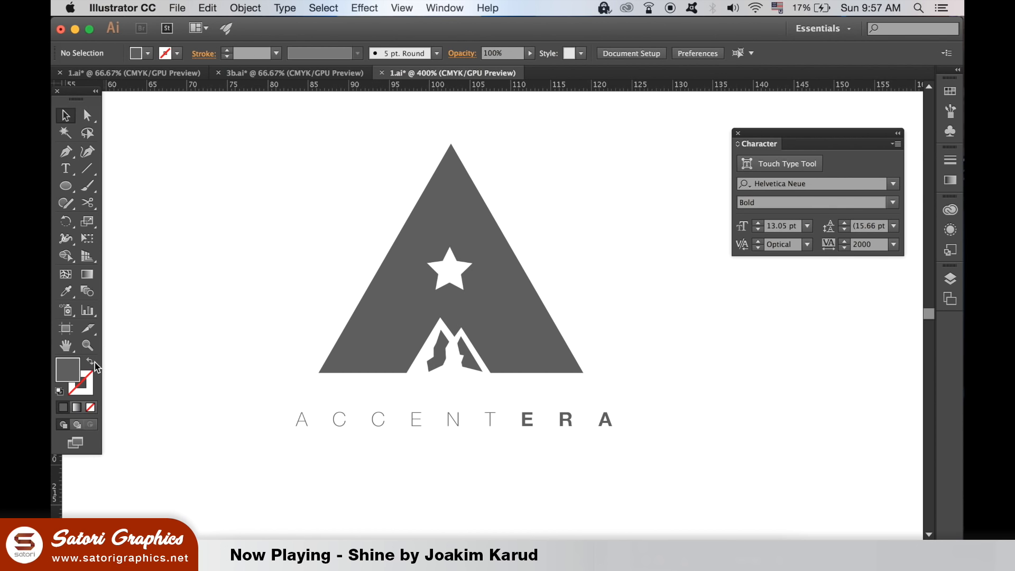
Draw lines extending both triangle sides below the text and resize ACCENTERA to fit between them.
click(66, 153)
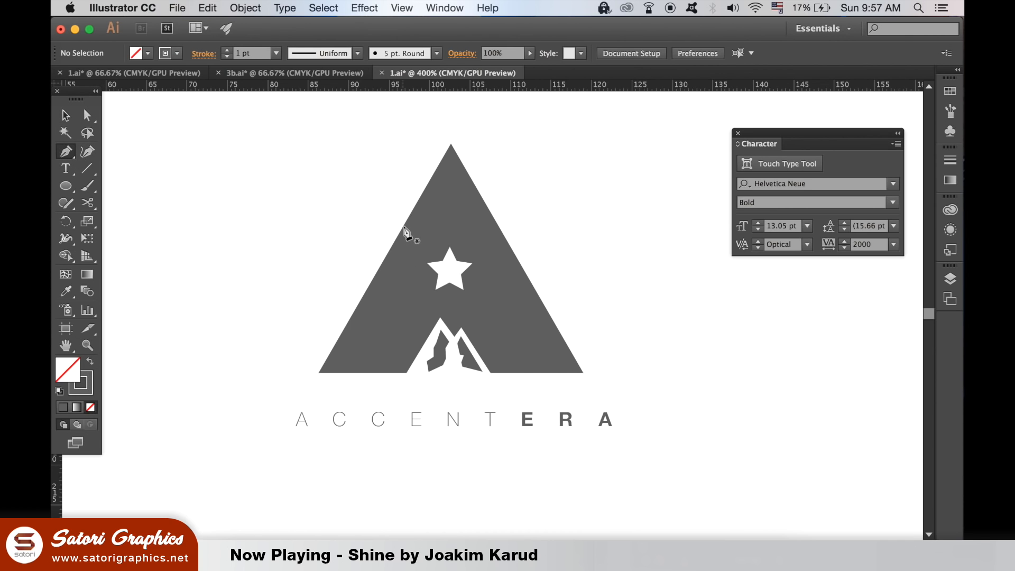
drag(402, 226, 262, 485)
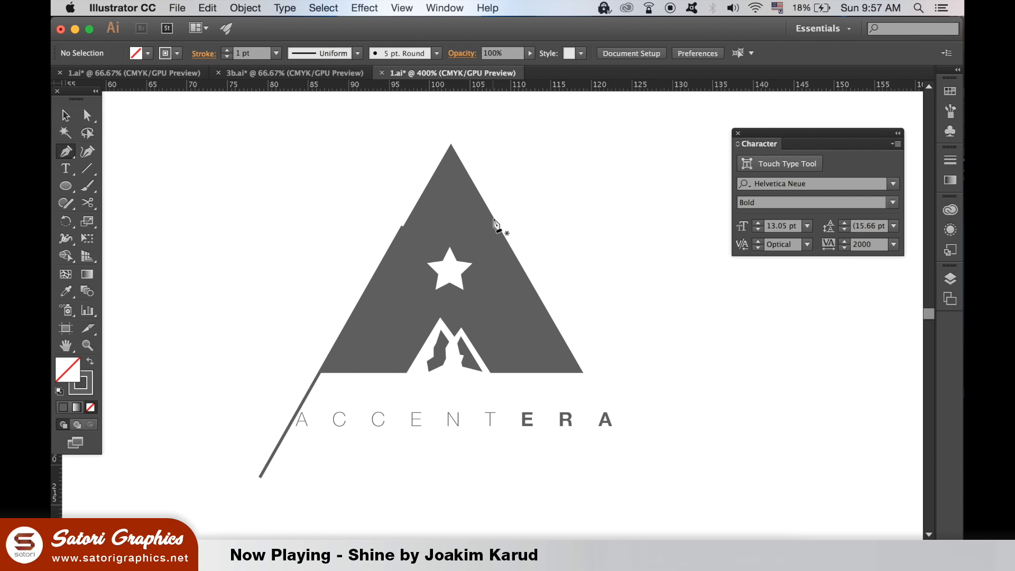
drag(493, 219, 642, 472)
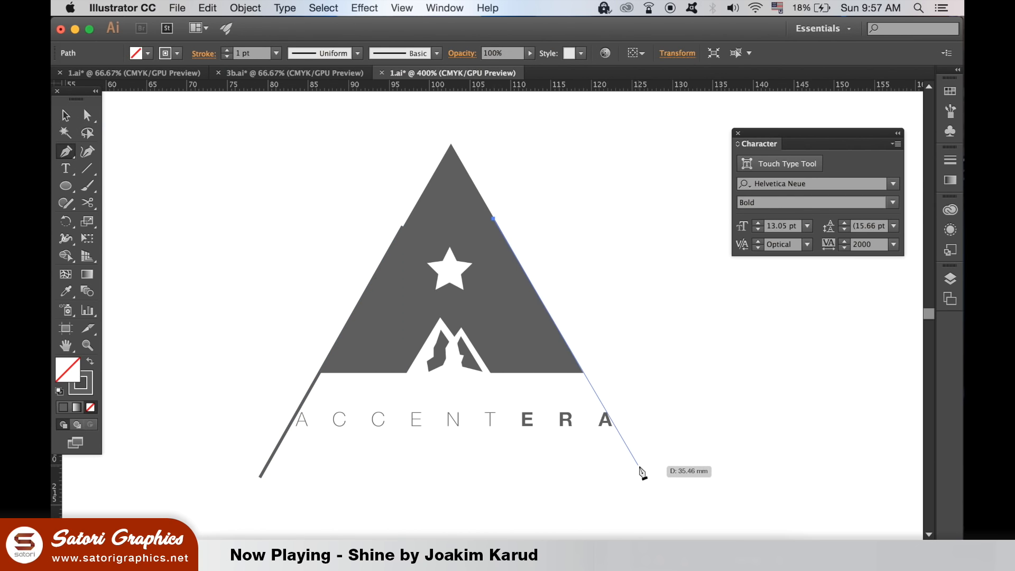
click(641, 477)
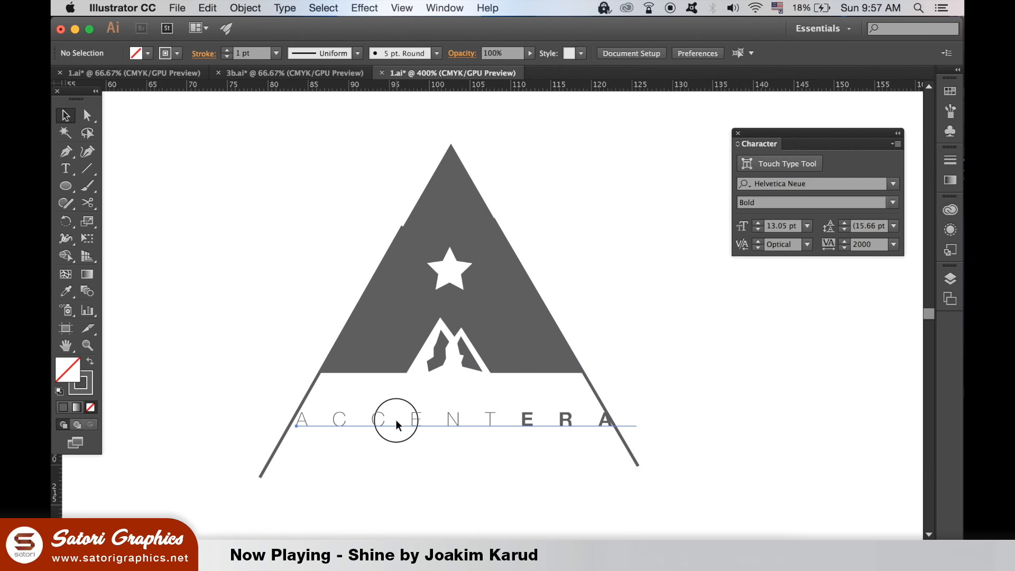
click(397, 425)
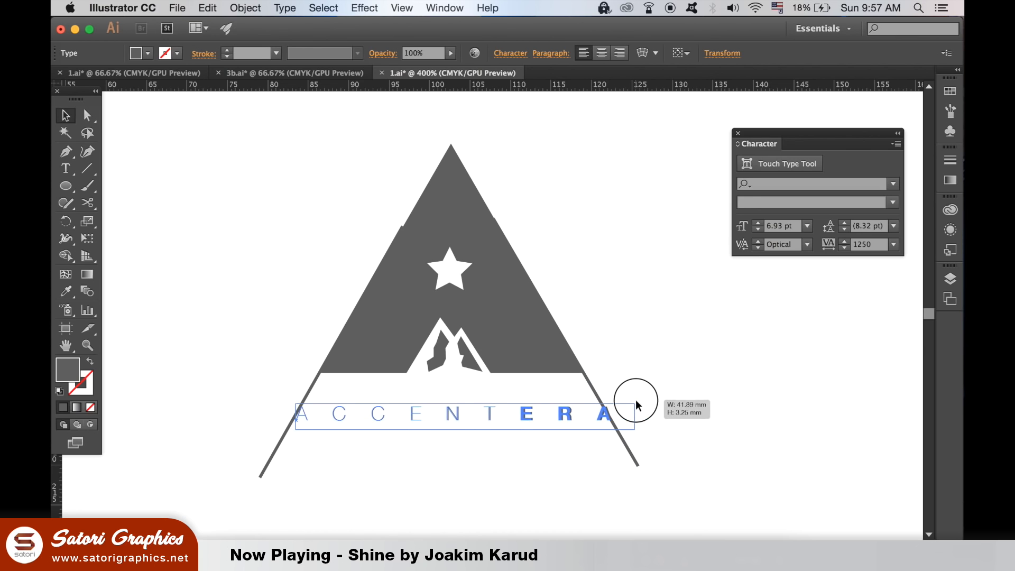
click(790, 468)
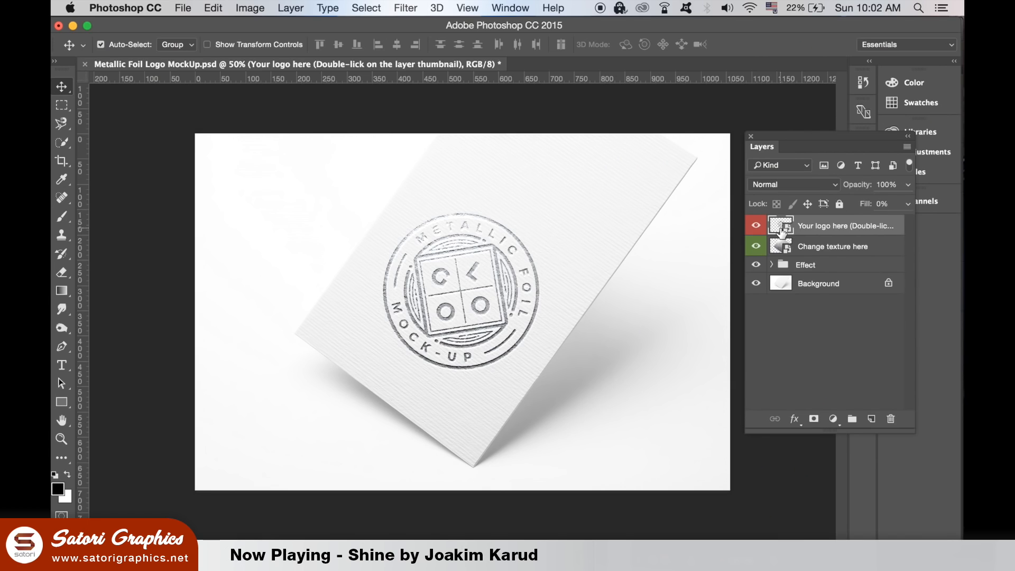
Paste the ACCENTERA logo into the 'Your logo here' smart object and scale it to fill the canvas.
double_click(780, 226)
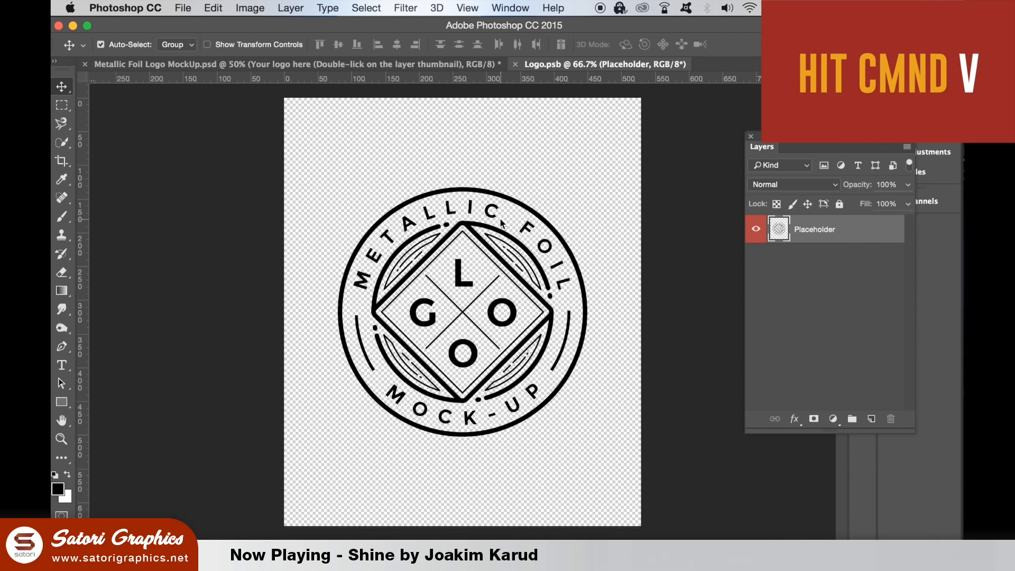
key(cmd+v)
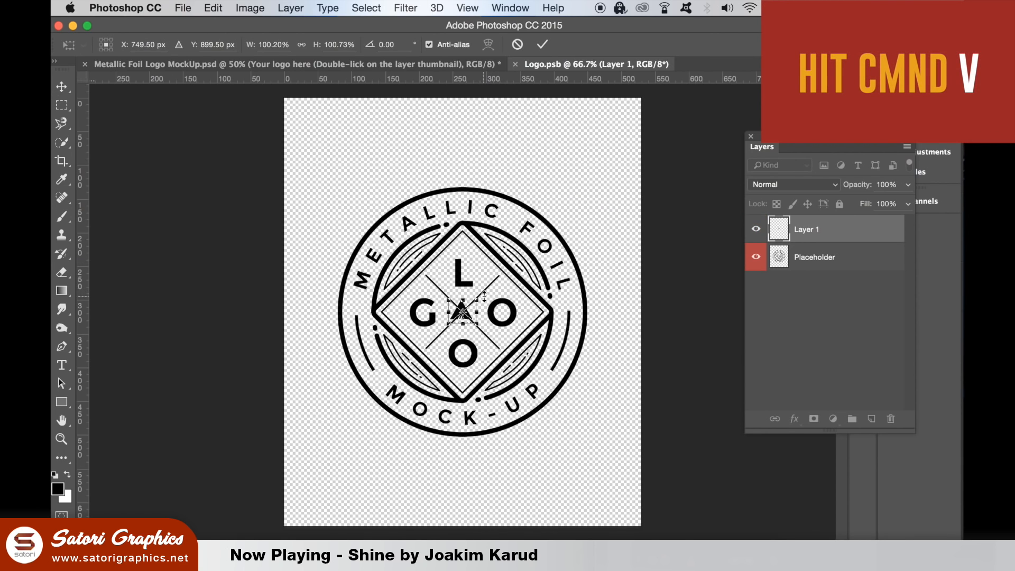
key(cmd+v)
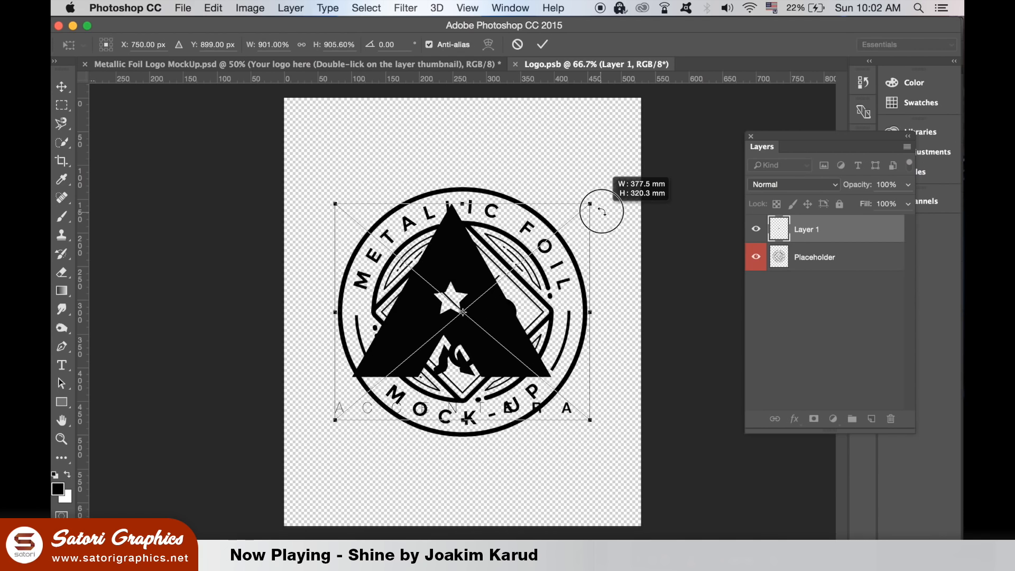
drag(601, 208, 622, 195)
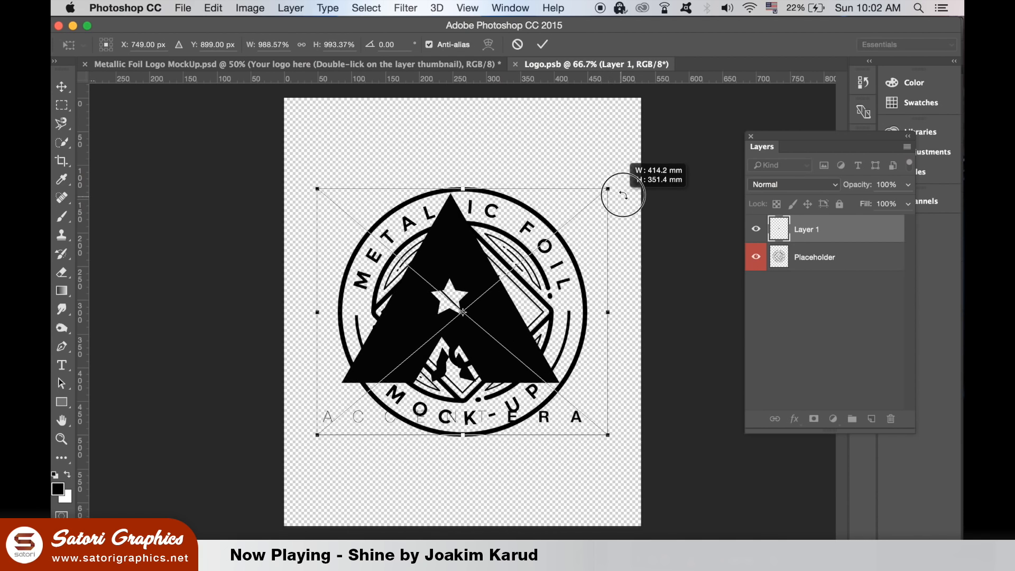
drag(623, 193, 607, 189)
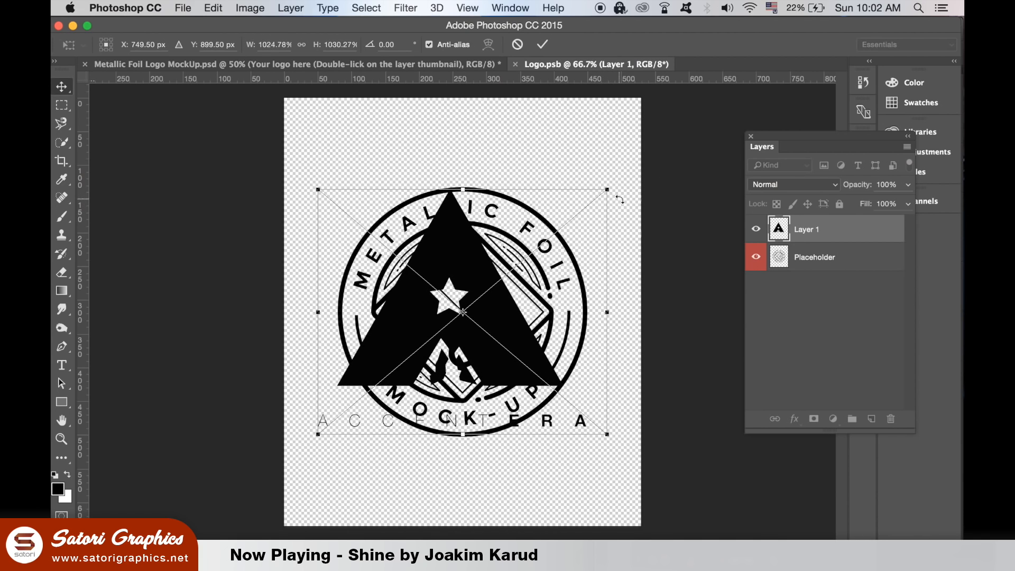
click(756, 257)
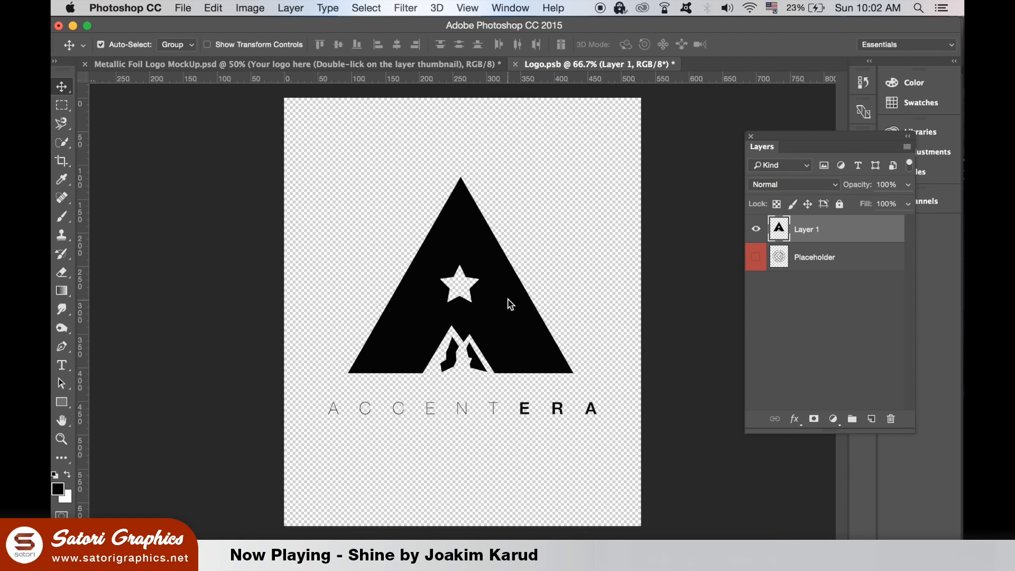
Save the logo document via Save As, overwriting the existing Logo.psb file.
click(182, 9)
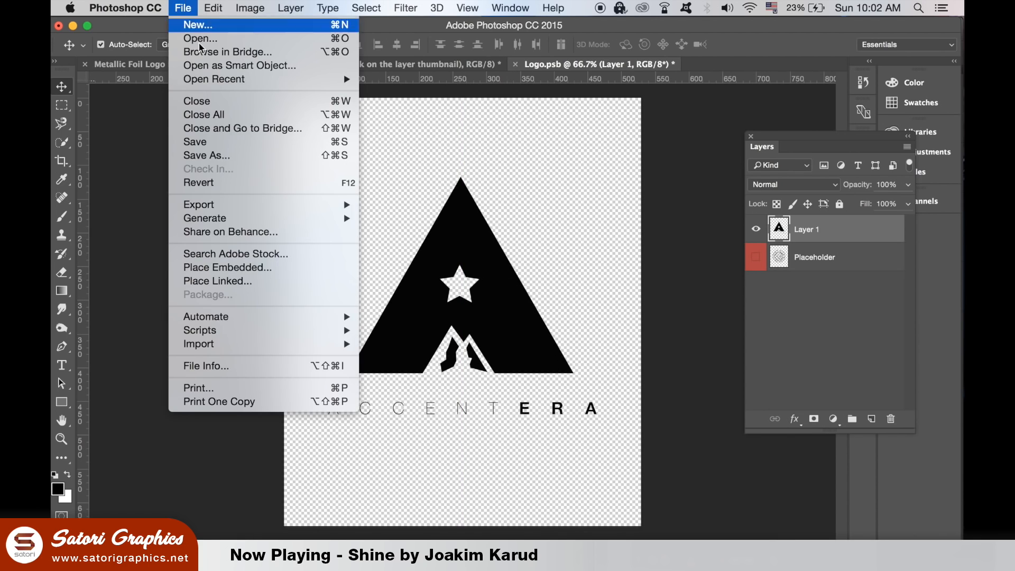
click(389, 206)
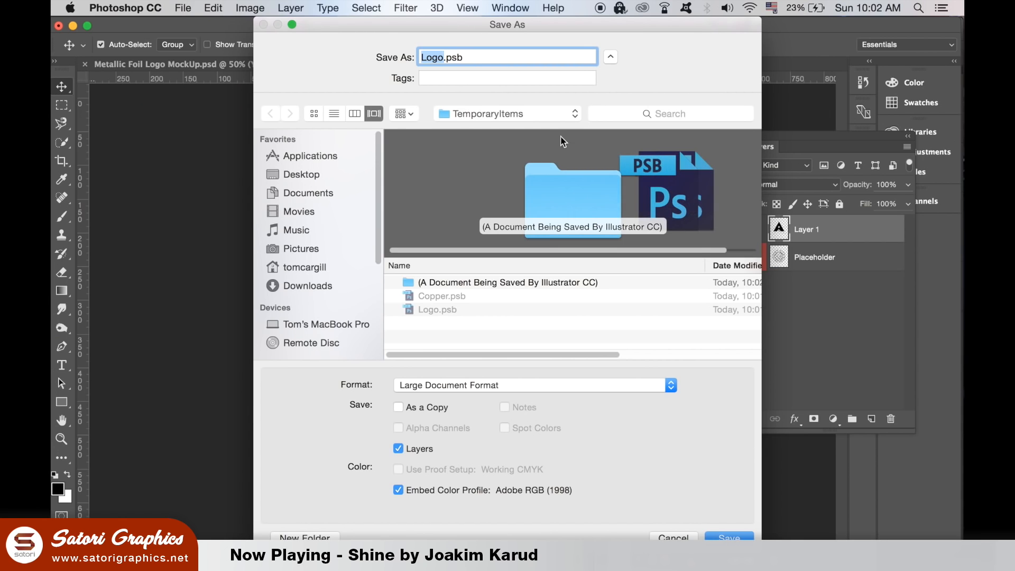
click(728, 537)
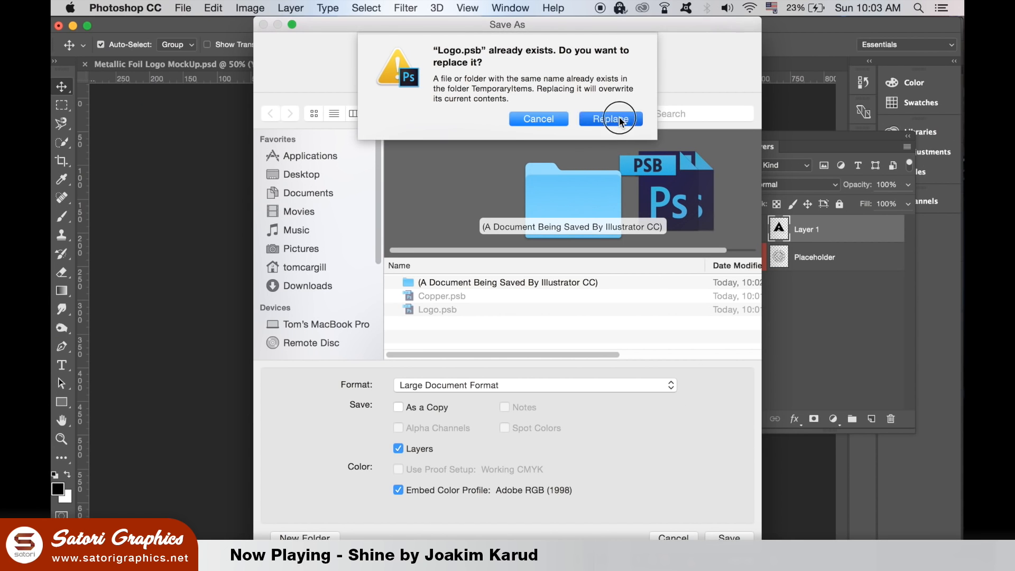
click(611, 119)
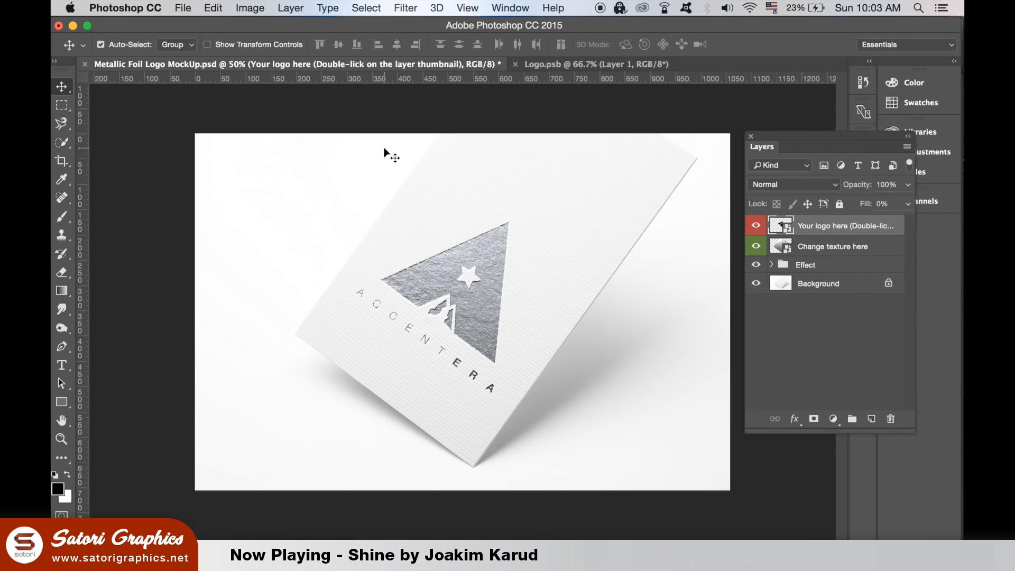
mouse_move(553, 221)
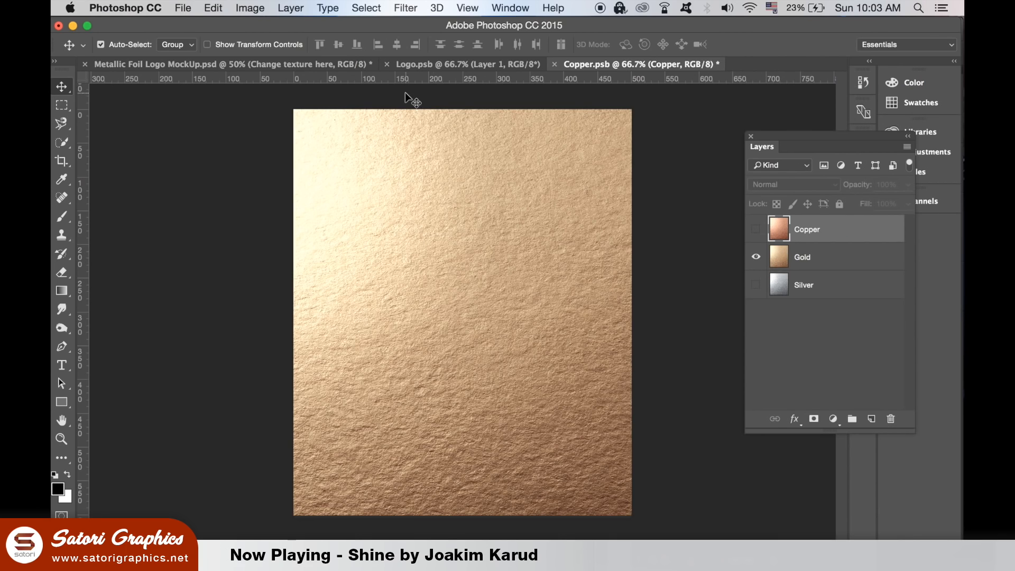
Save the foil texture file, accepting the Format Options compatibility settings.
click(215, 63)
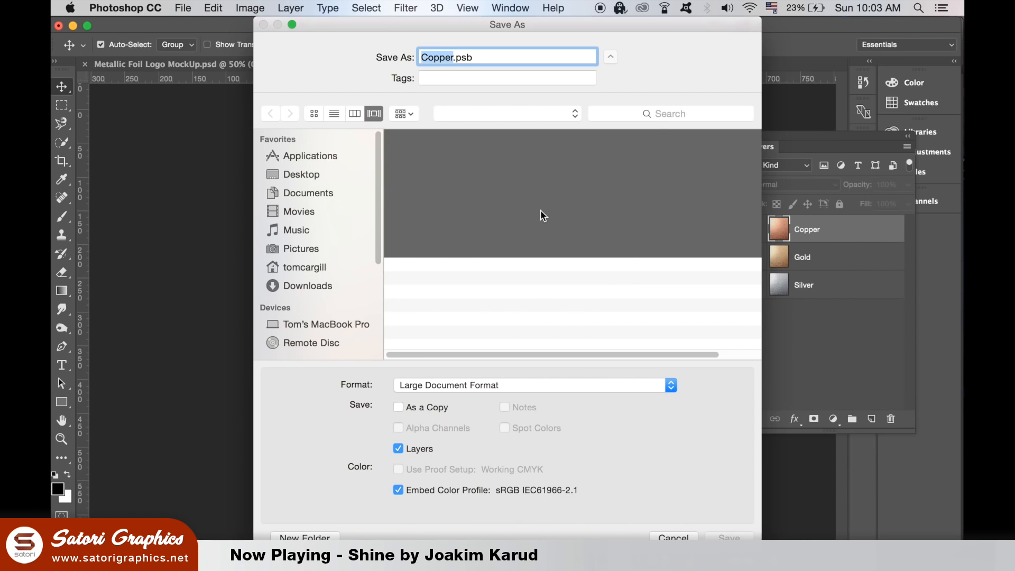
click(731, 538)
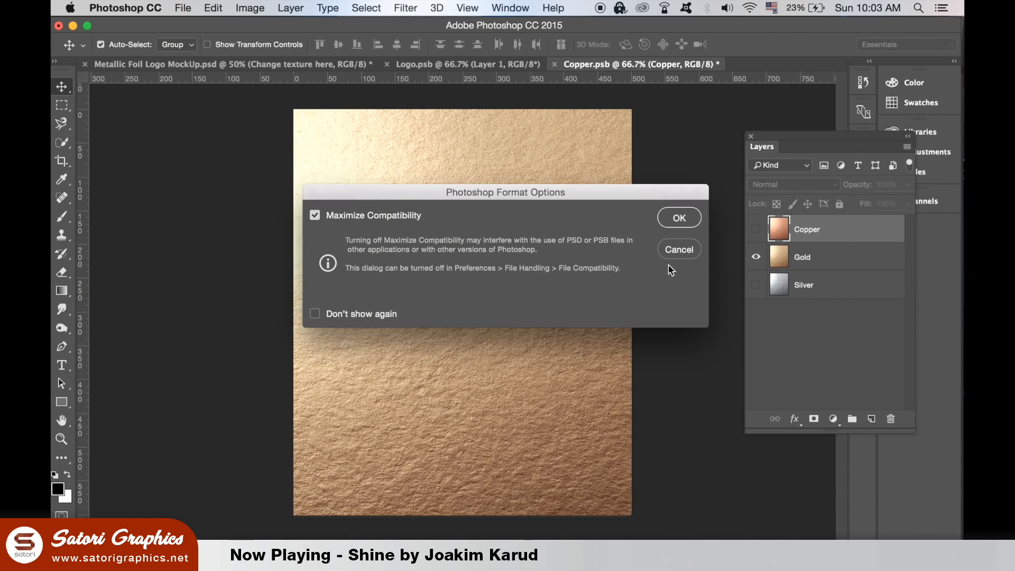
click(678, 217)
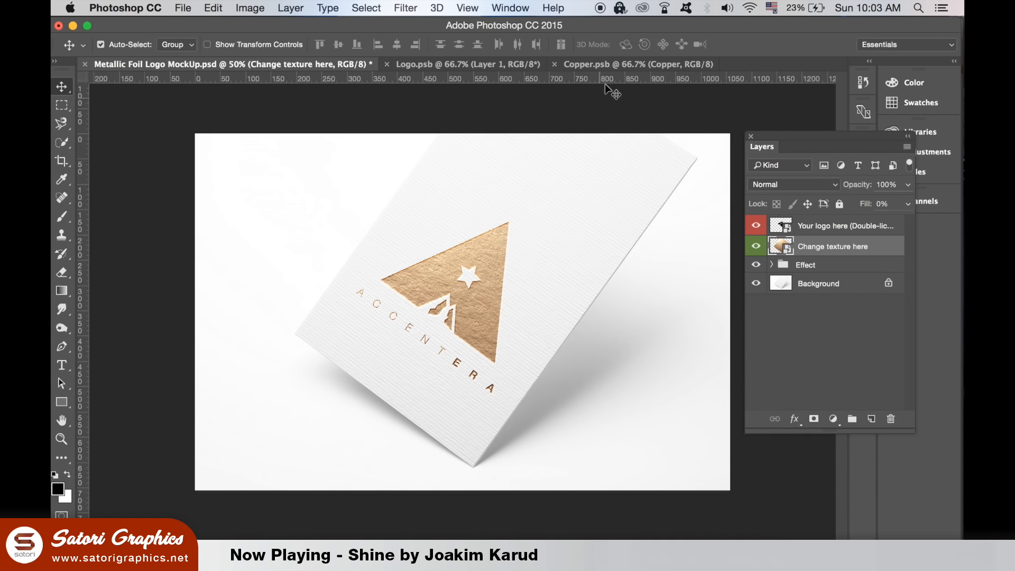
With Copper visible instead of Gold, save again and replace the existing Copper.psb.
click(616, 63)
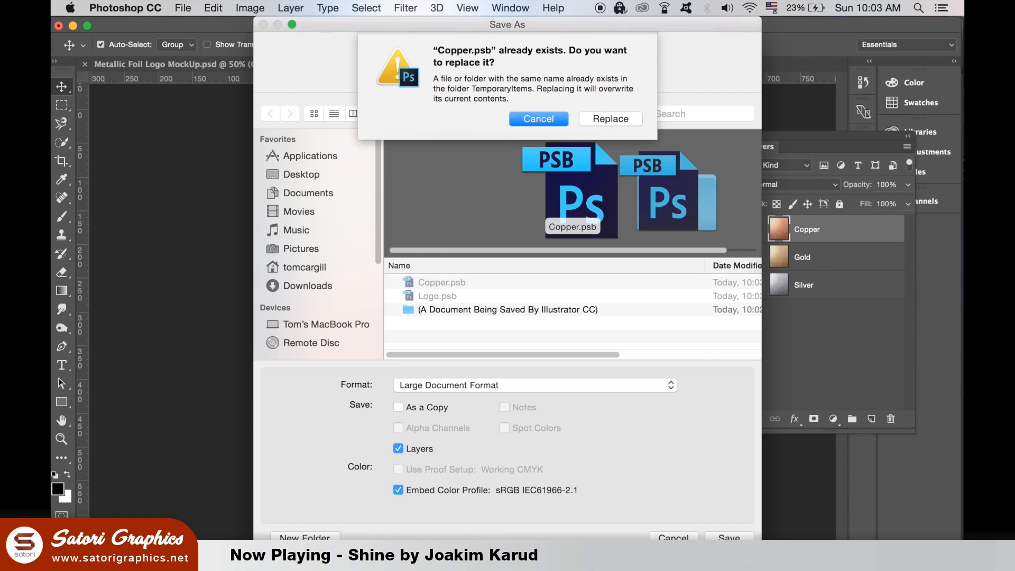
click(611, 118)
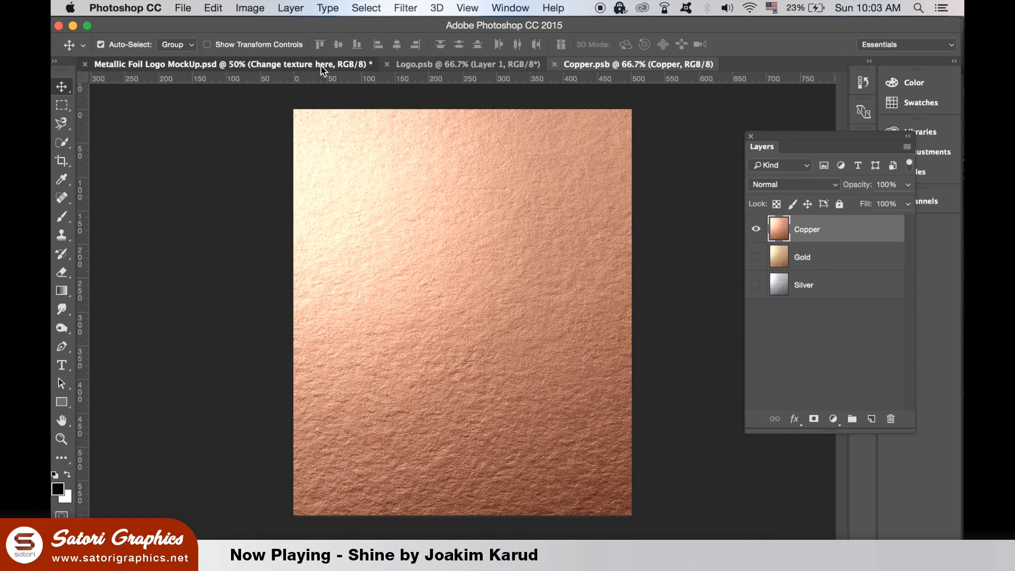